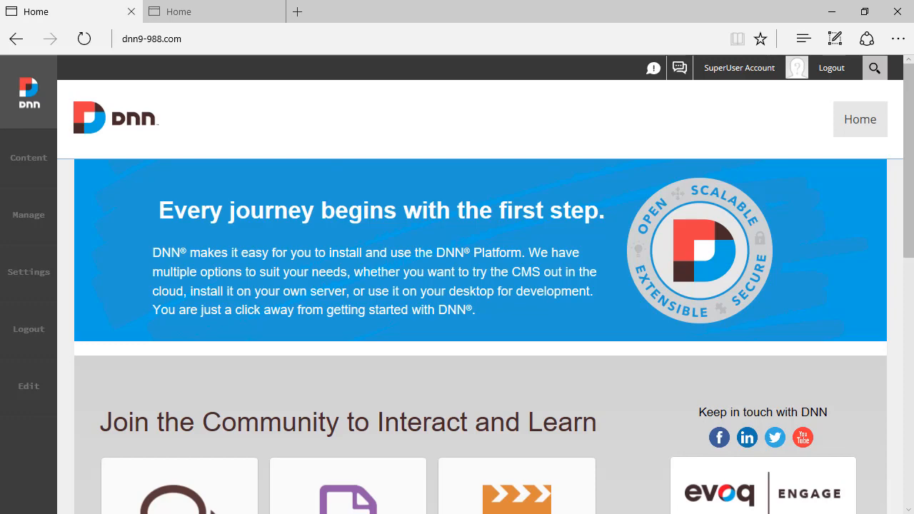
Open Settings > Extensions in the Persona Bar to list installed Modules with versions
click(28, 272)
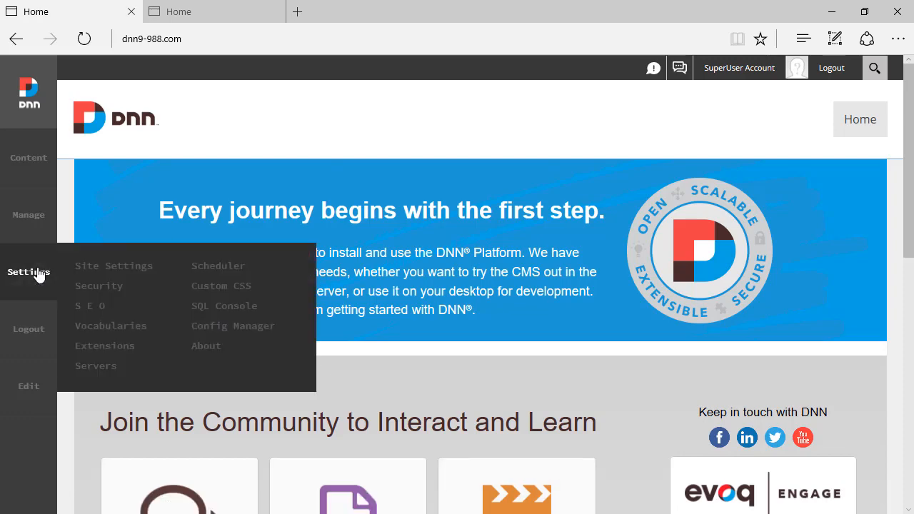
click(105, 346)
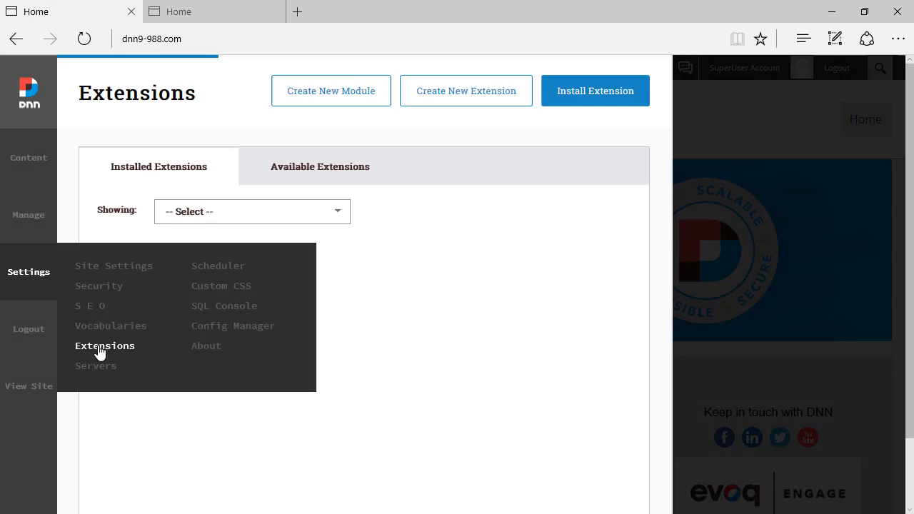
click(252, 212)
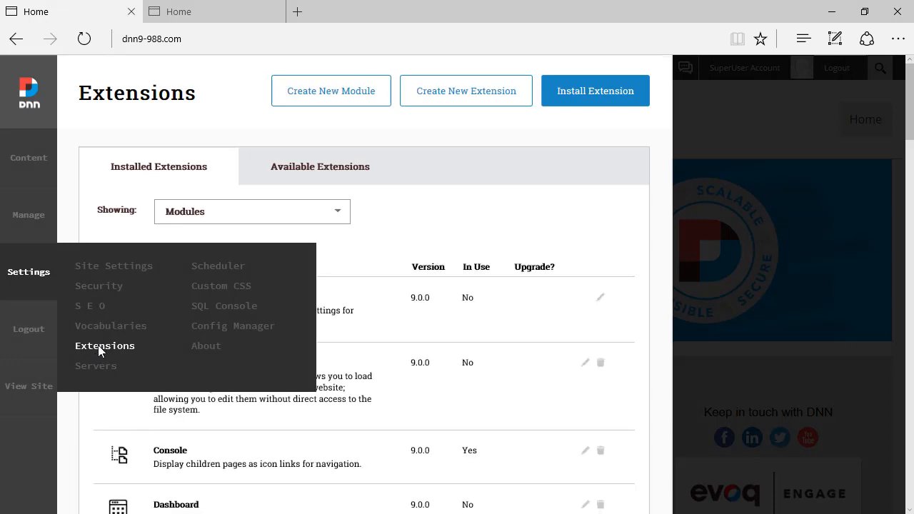
click(104, 345)
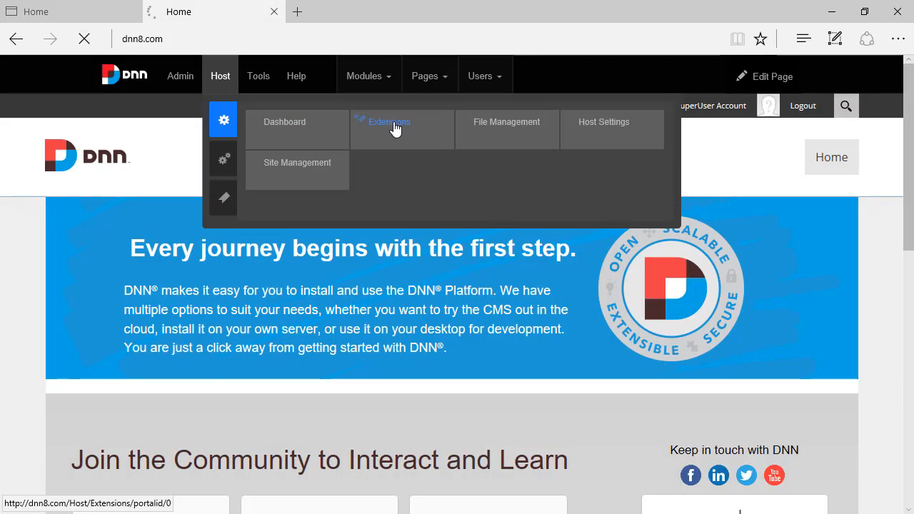
Load Host > Extensions on the DNN 8 site for comparison
click(390, 121)
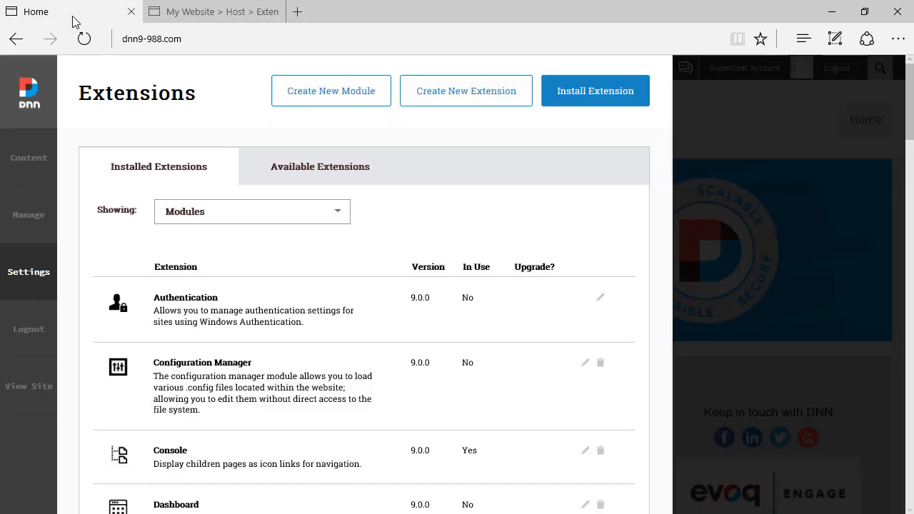
mouse_move(315, 235)
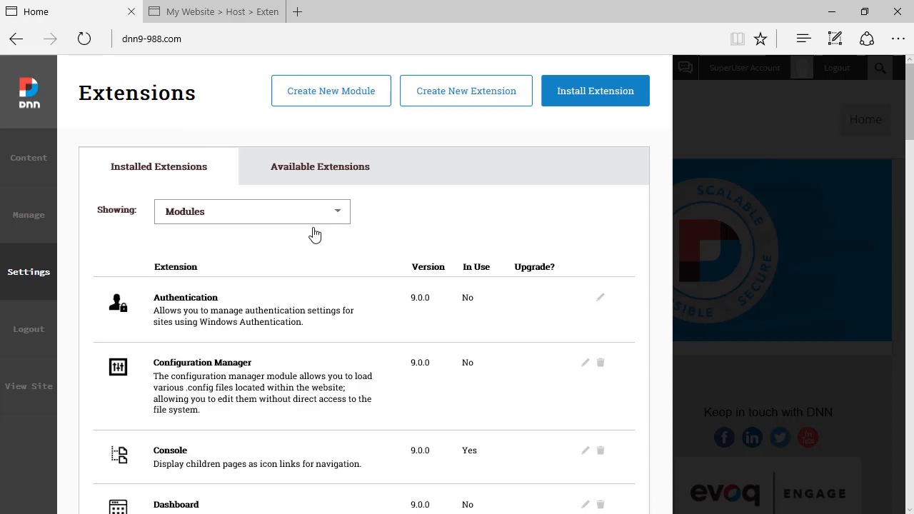
mouse_move(200, 221)
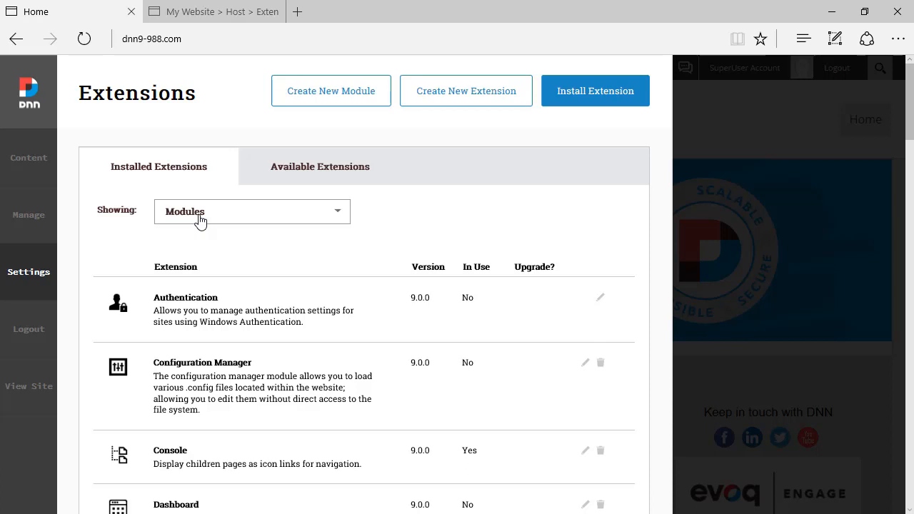
Filter the installed extensions list to Persona Bar, e.g. AdminLogs and ConfigConsole at 1.0.0
click(252, 211)
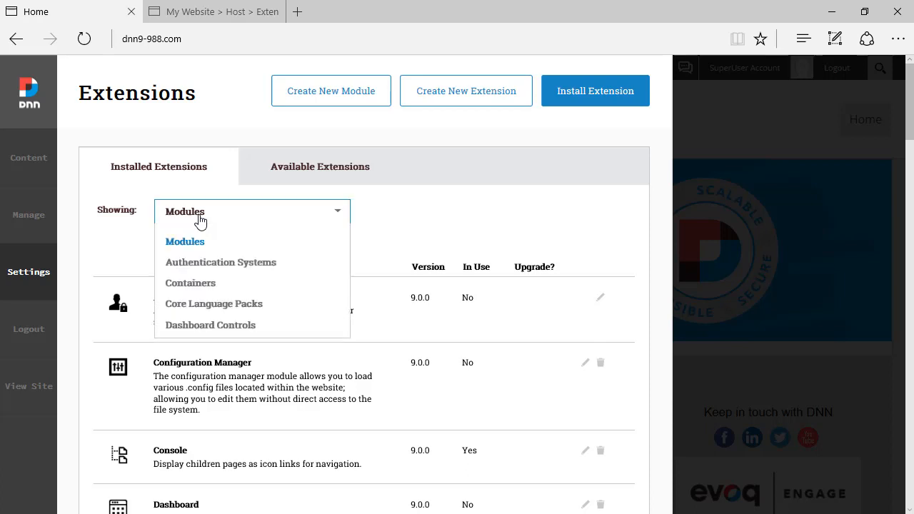
mouse_move(202, 242)
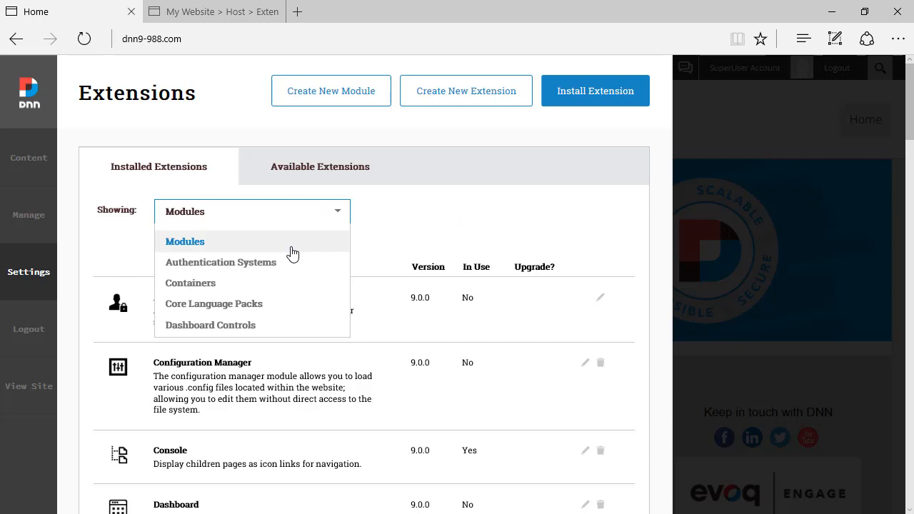
mouse_move(242, 262)
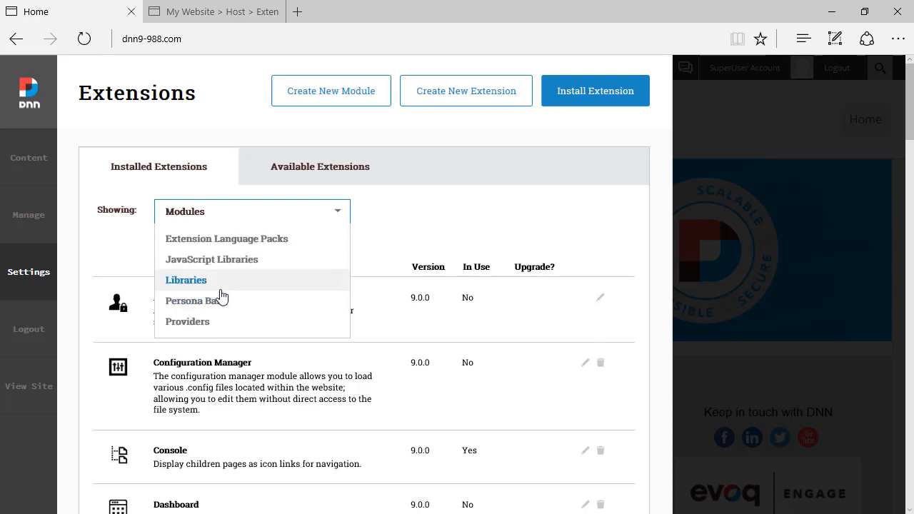
click(193, 300)
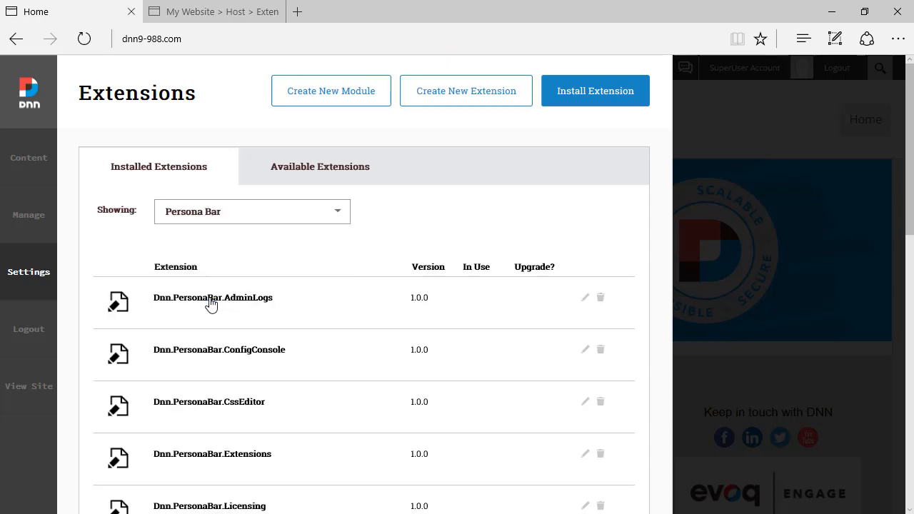
mouse_move(71, 148)
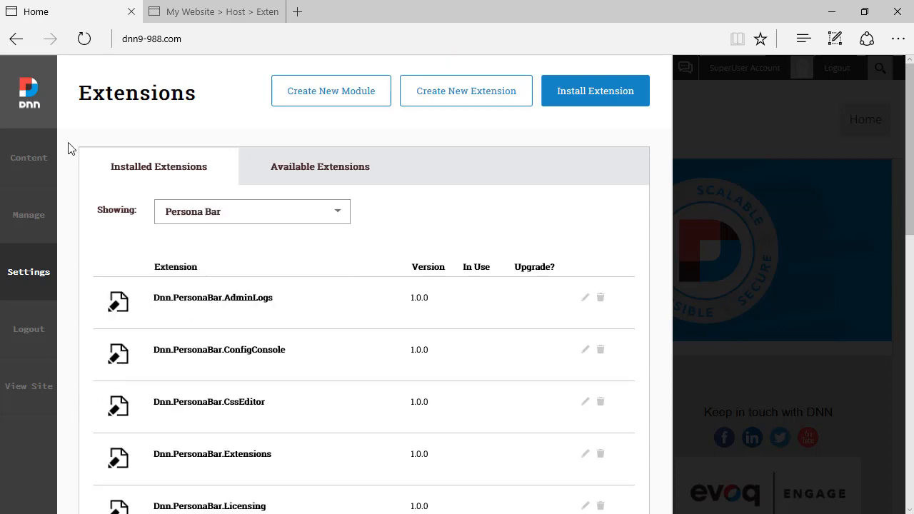
Compare with DNN 8's extensions page, then set DNN 9's Showing filter back to Modules
click(251, 211)
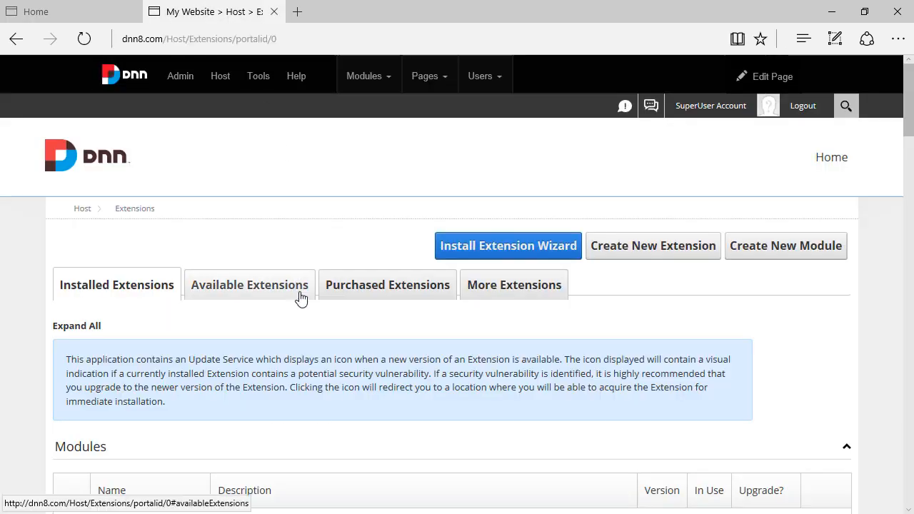
scroll(down, 3)
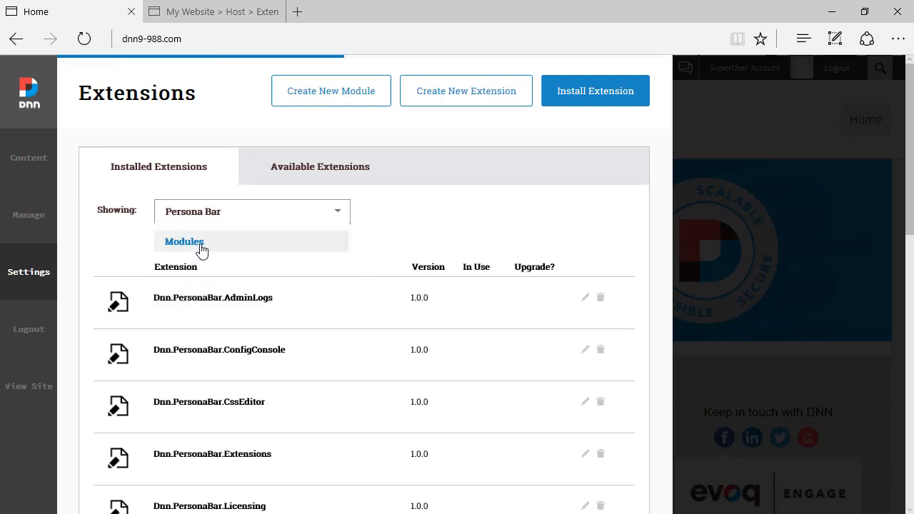
click(184, 241)
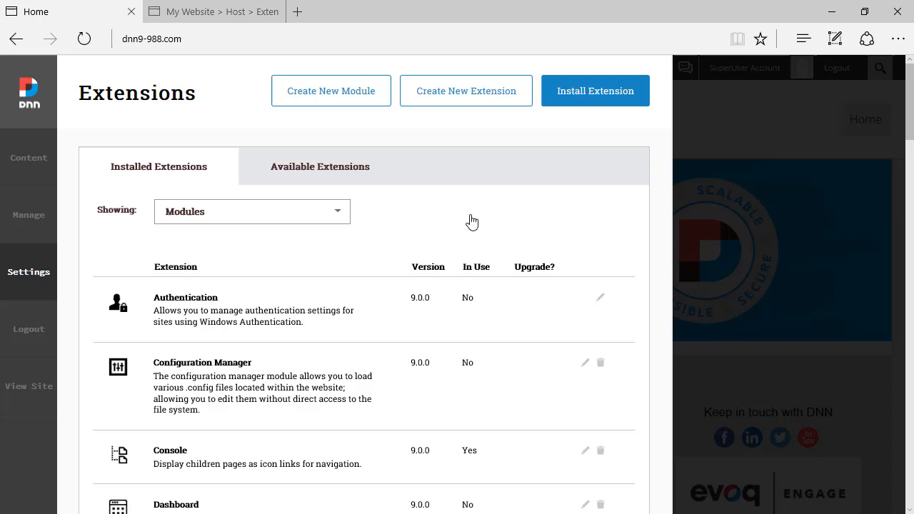
mouse_move(385, 310)
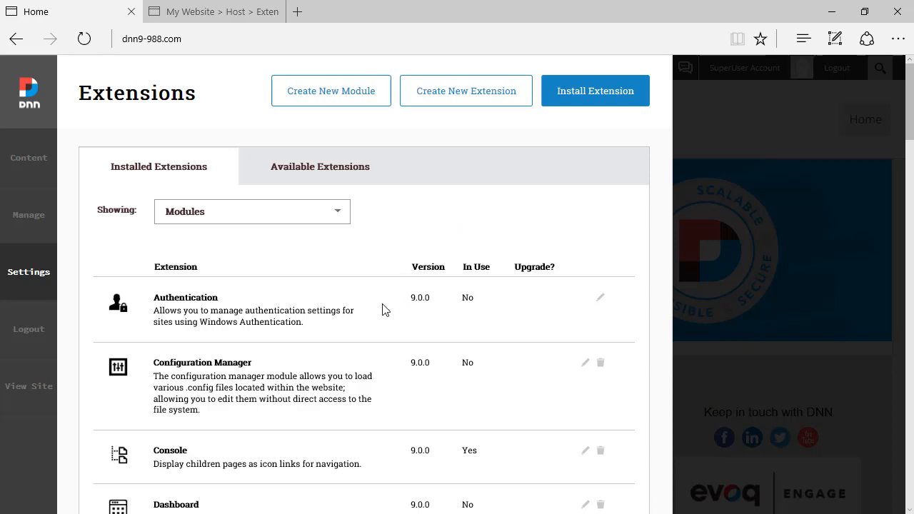
mouse_move(583, 403)
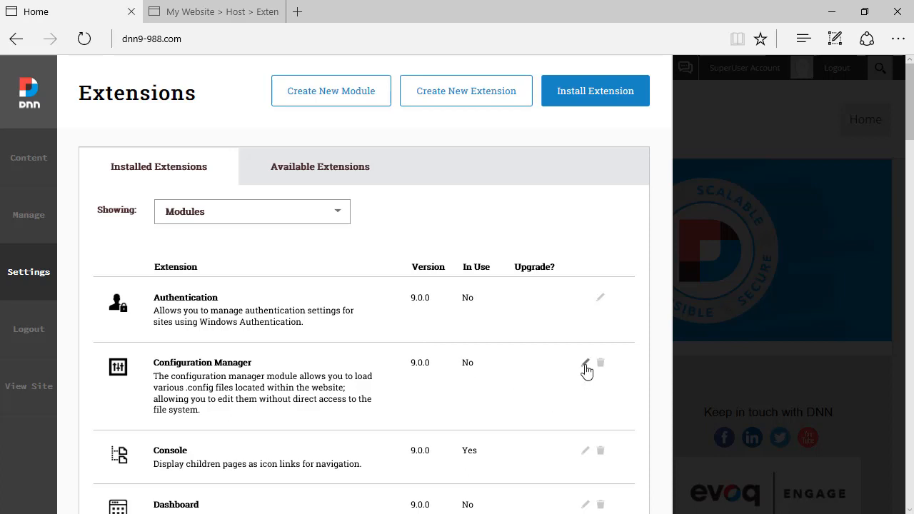
mouse_move(601, 363)
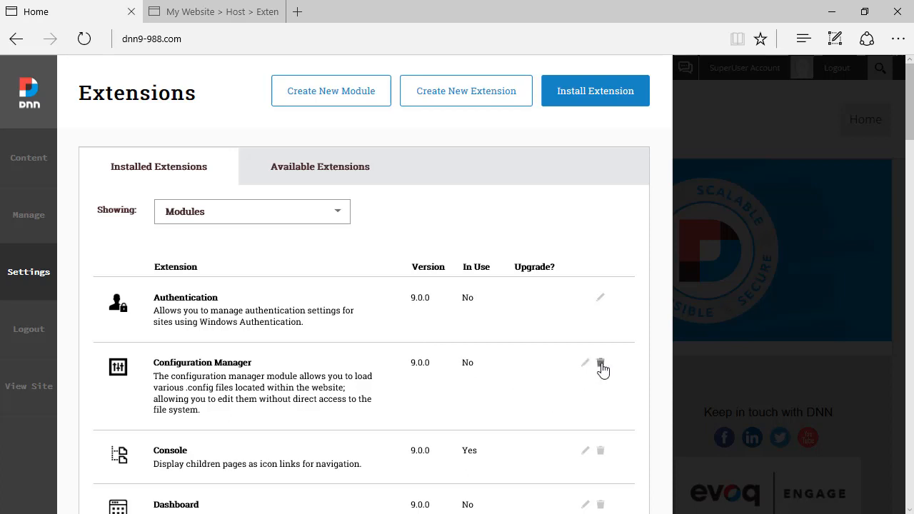
Edit Configuration Manager and review its owner, organization and version 09.00.00
click(584, 362)
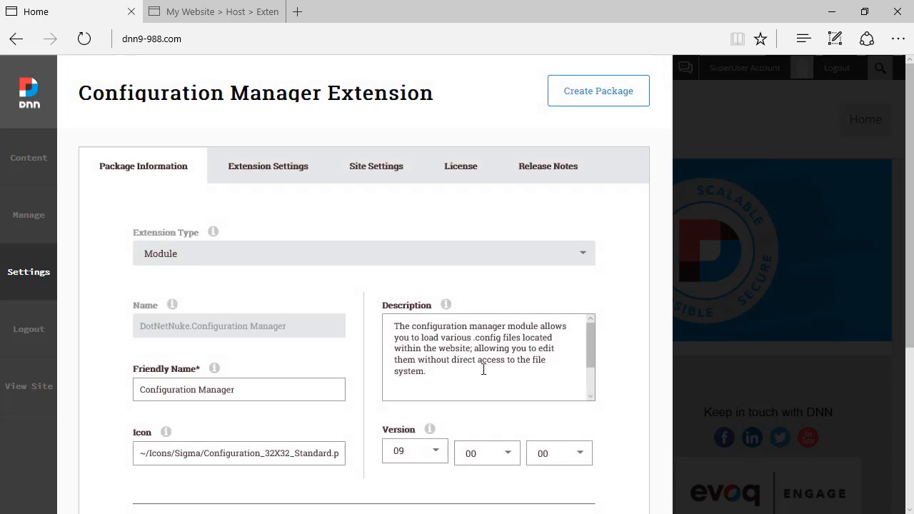
mouse_move(307, 228)
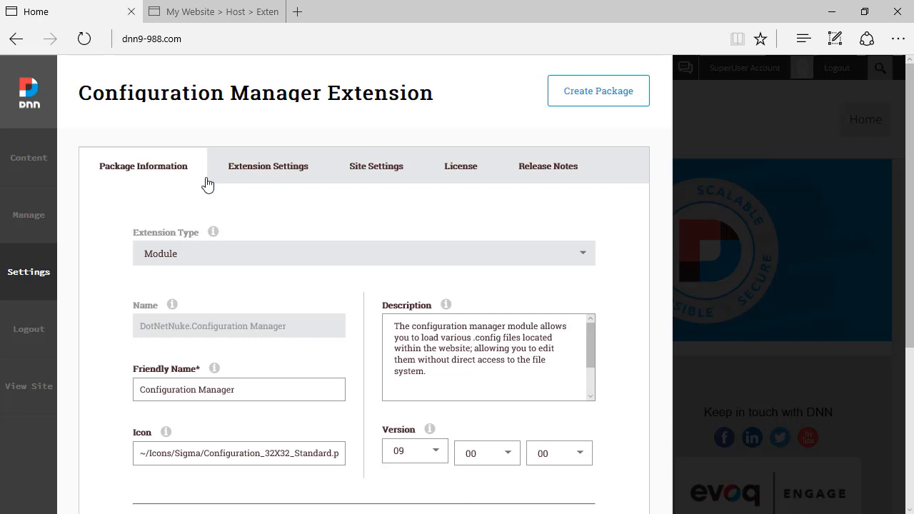
mouse_move(345, 211)
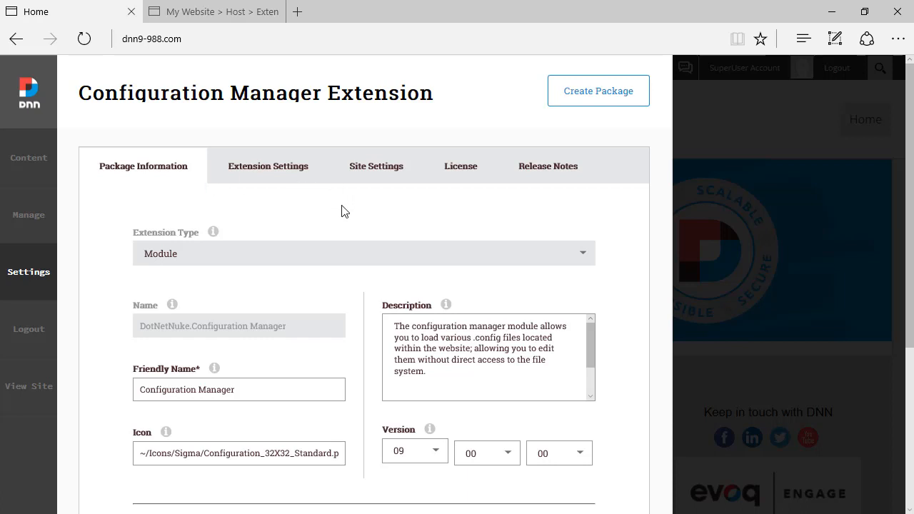
scroll(down, 3)
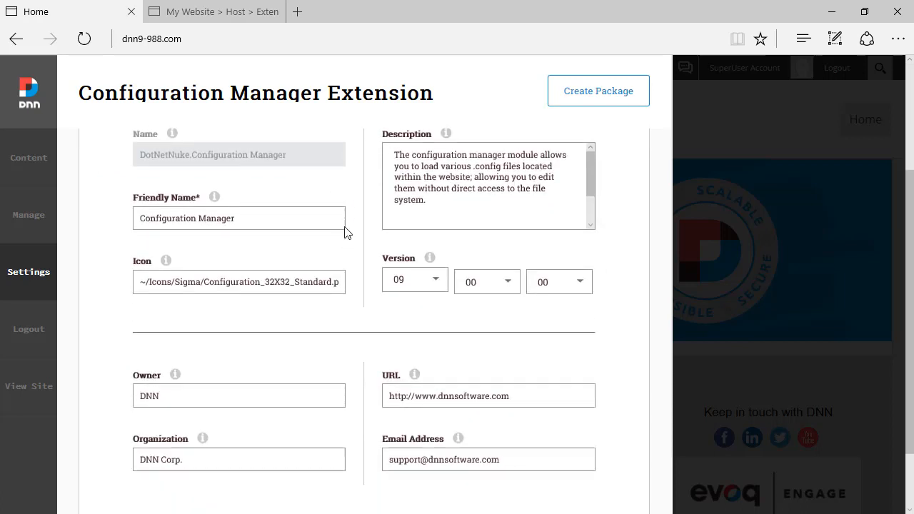
scroll(down, 3)
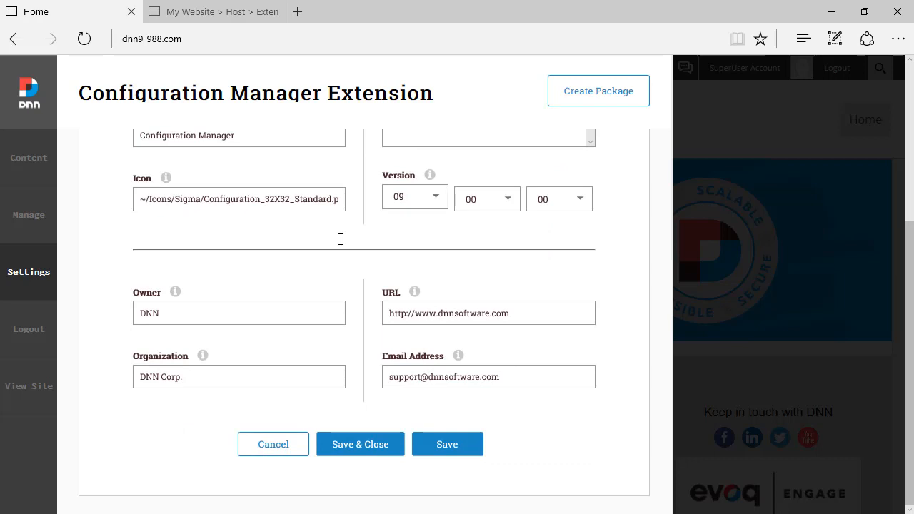
mouse_move(341, 244)
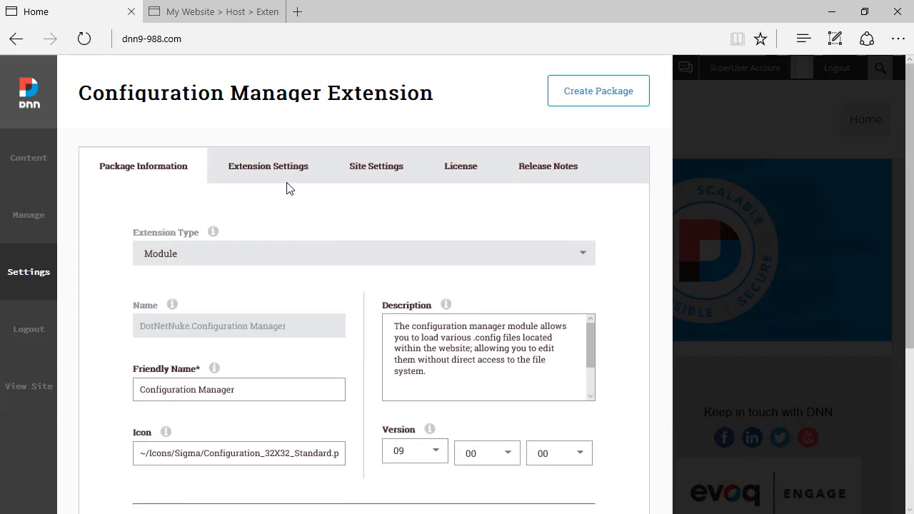
View Extension Settings: folder Admin/ConfigurationManager, Module Sharing Unknown
click(268, 166)
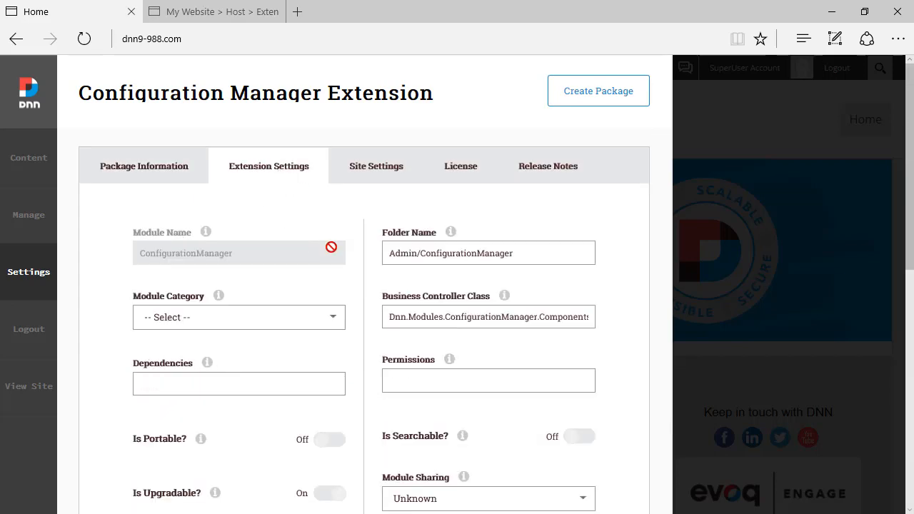
scroll(down, 3)
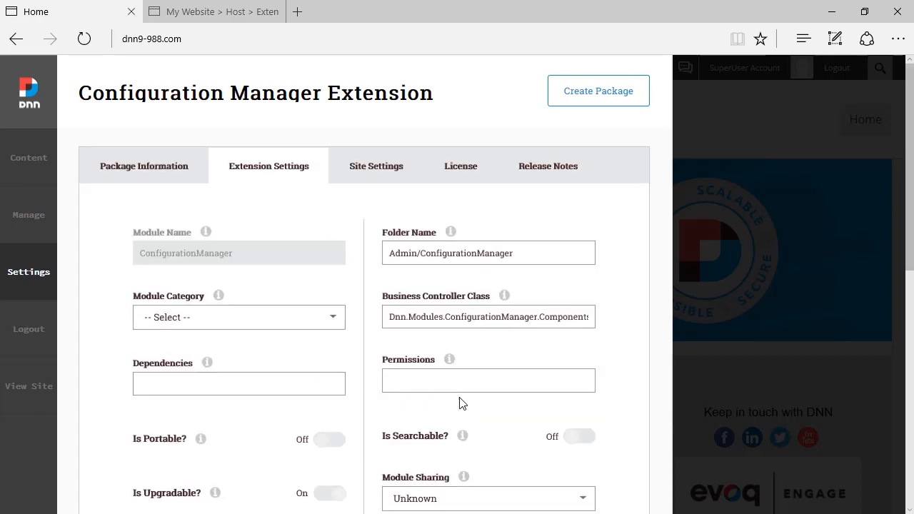
View Site Settings deploy permissions: Administrators allowed, All Users and Registered Users not
click(376, 166)
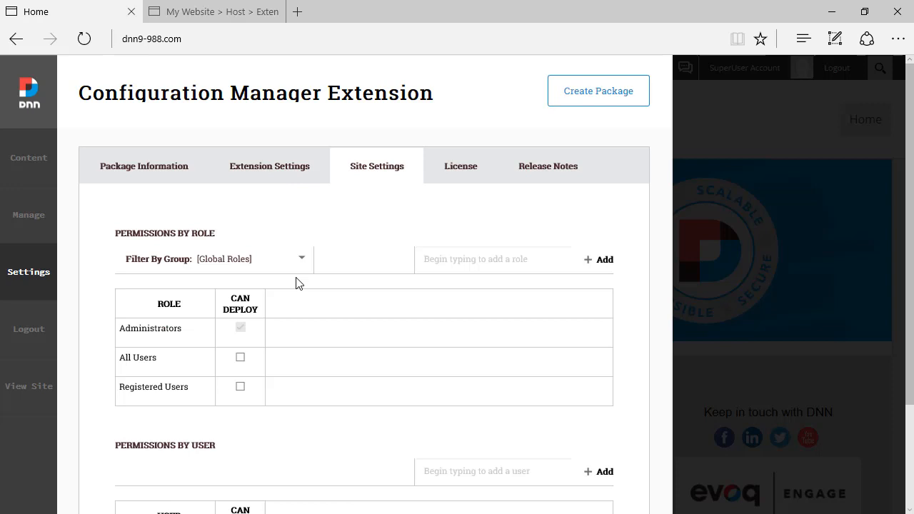
mouse_move(289, 321)
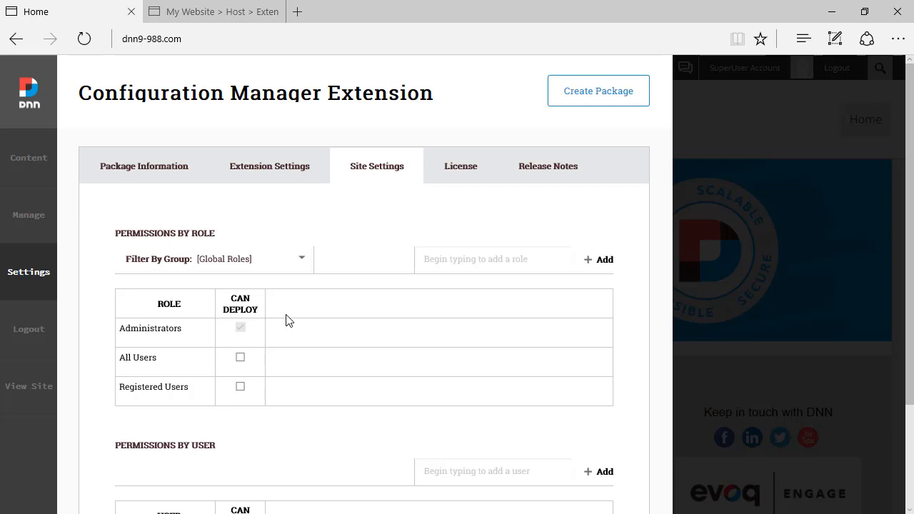
On the DNN 8 site, go to the Admin Extensions page listing installed modules
click(199, 11)
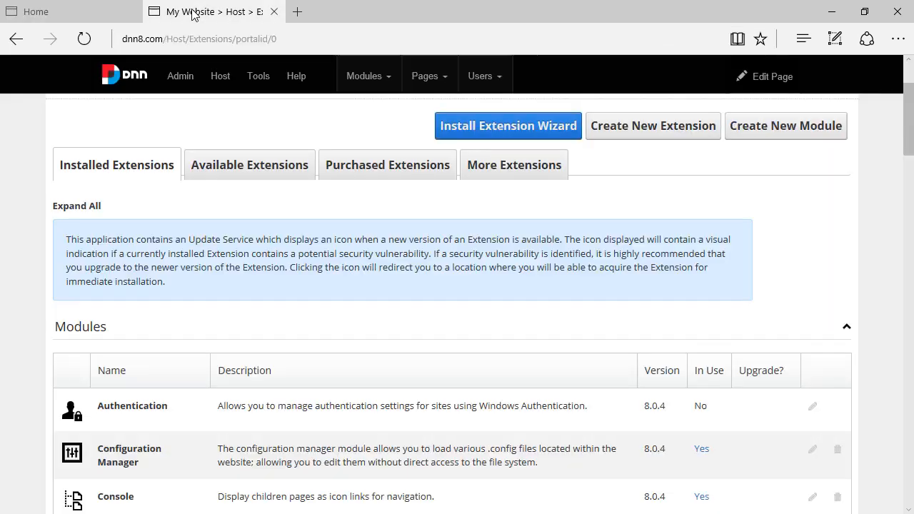
click(180, 76)
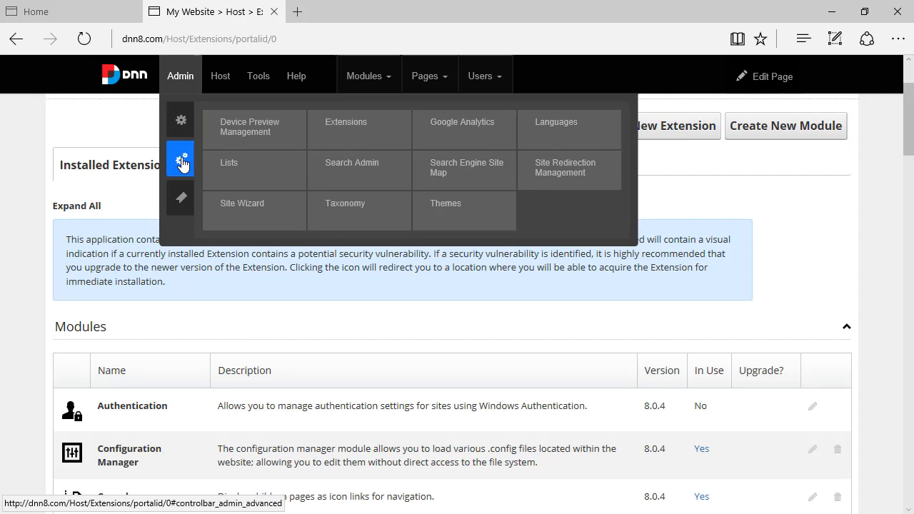
mouse_move(346, 122)
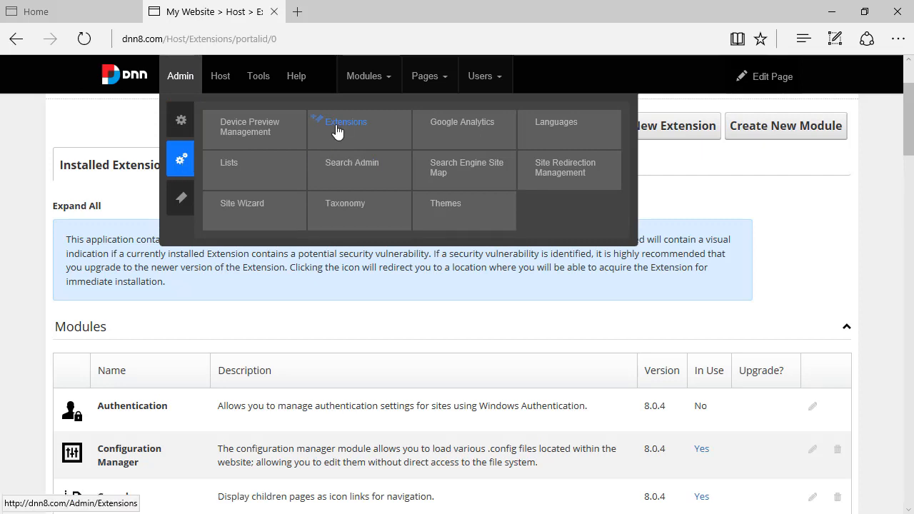
click(221, 75)
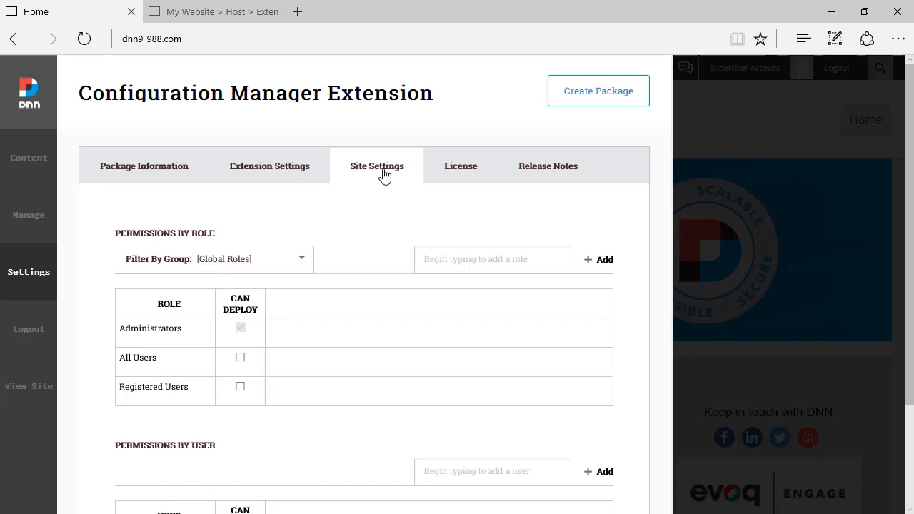
mouse_move(283, 335)
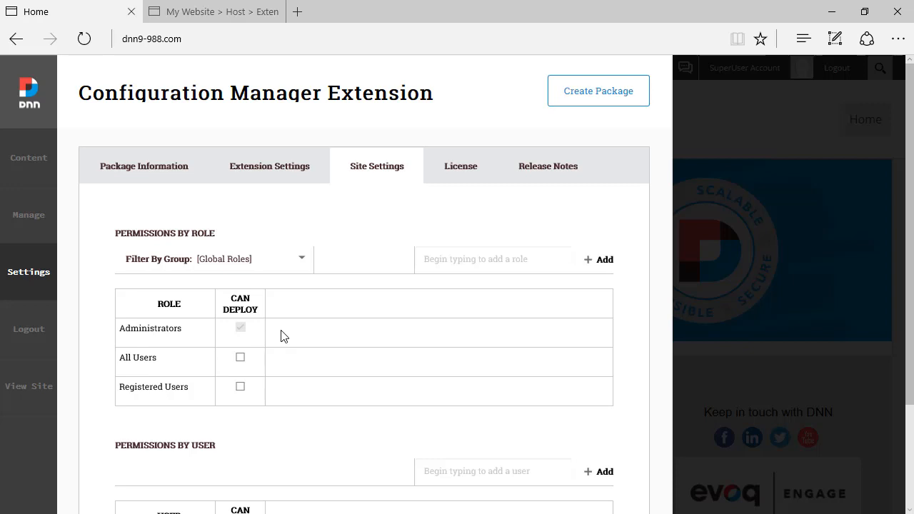
mouse_move(261, 425)
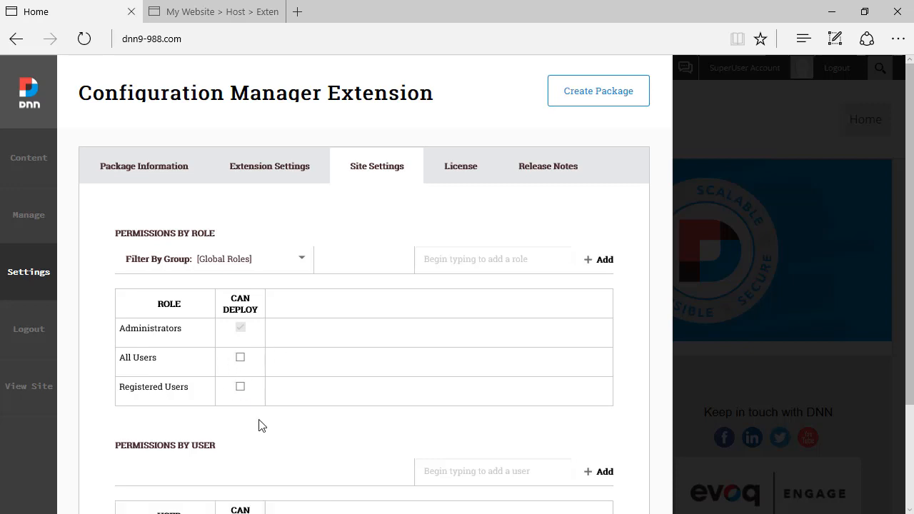
Review Configuration Manager's License and Release Notes, then return to Package Information and close
scroll(down, 3)
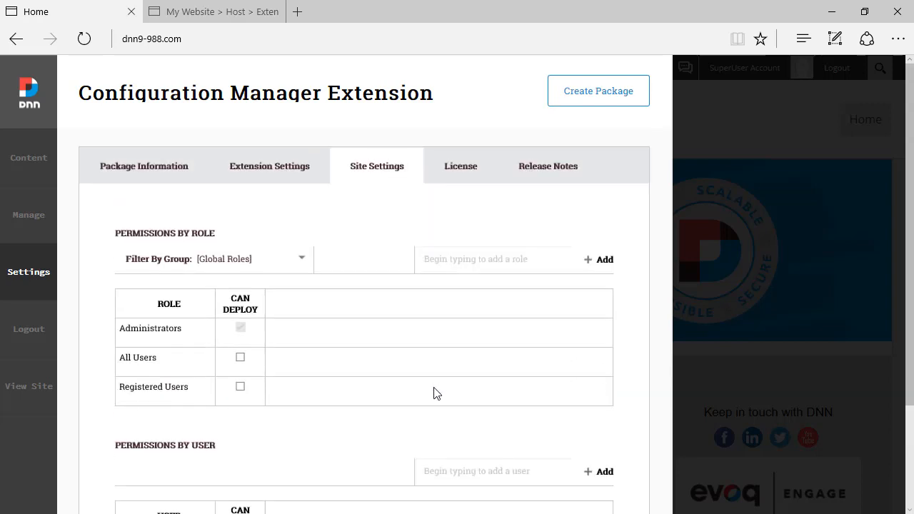
click(461, 165)
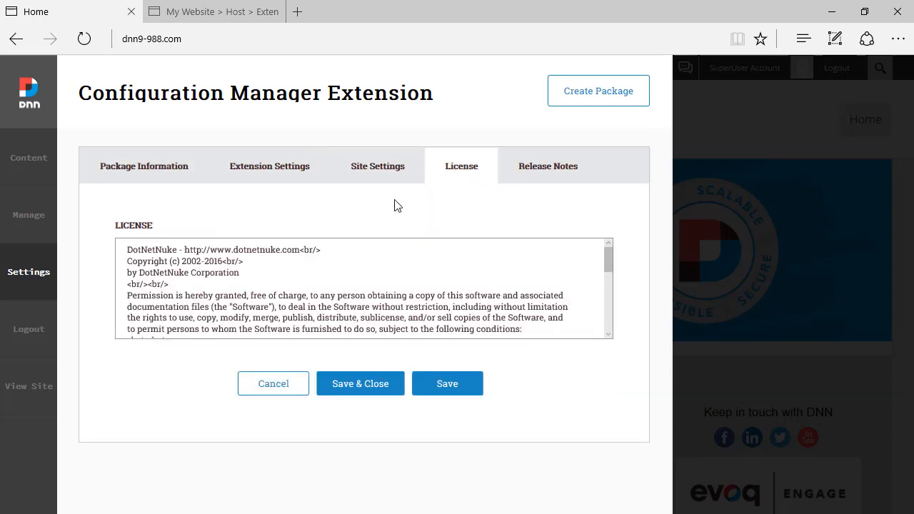
click(548, 166)
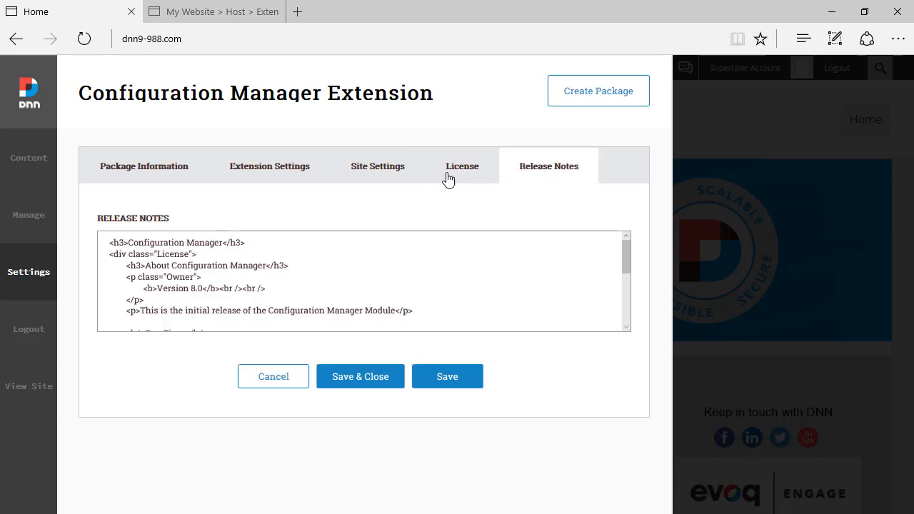
click(143, 166)
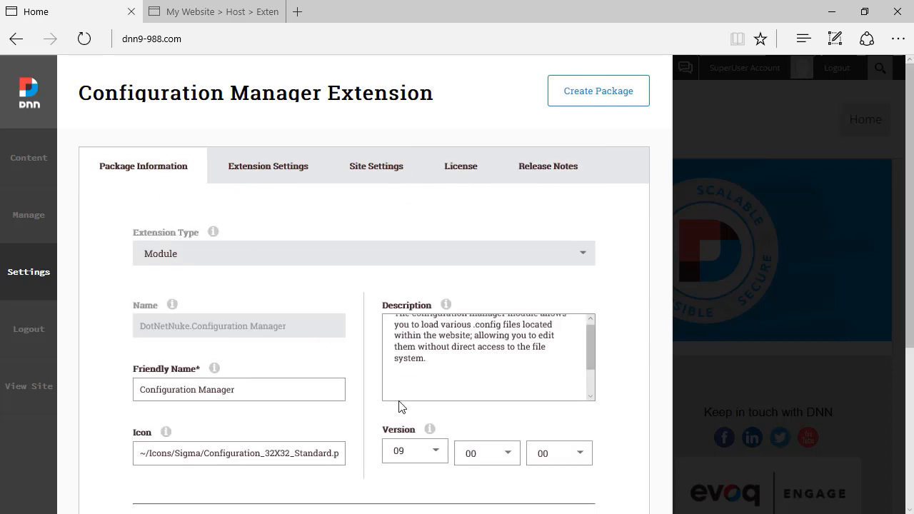
scroll(down, 3)
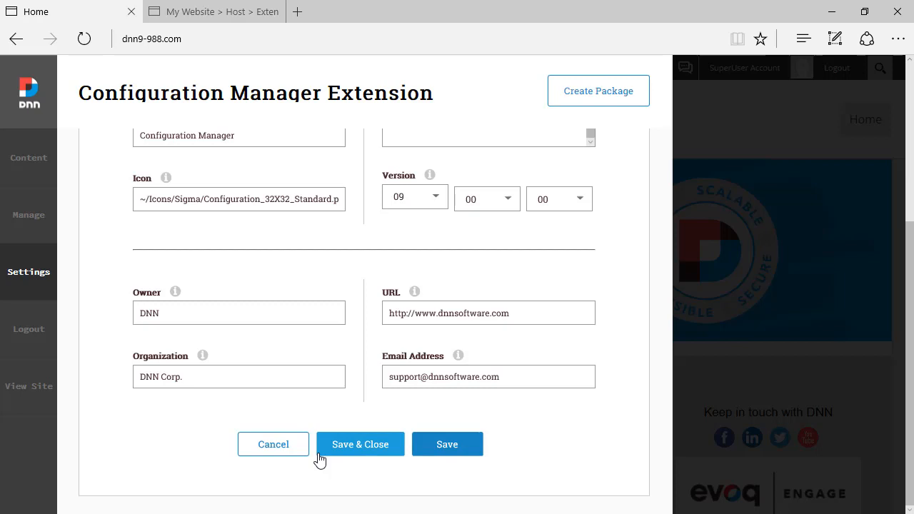
scroll(up, 3)
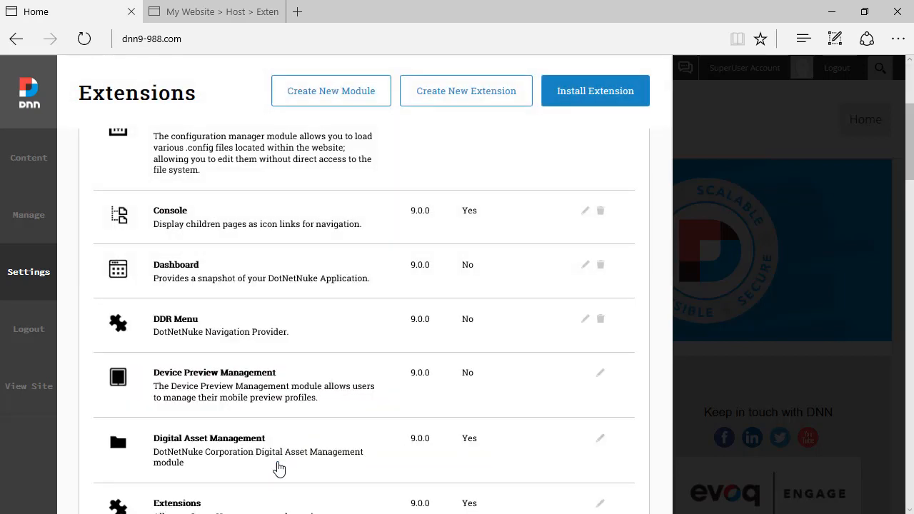
mouse_move(323, 400)
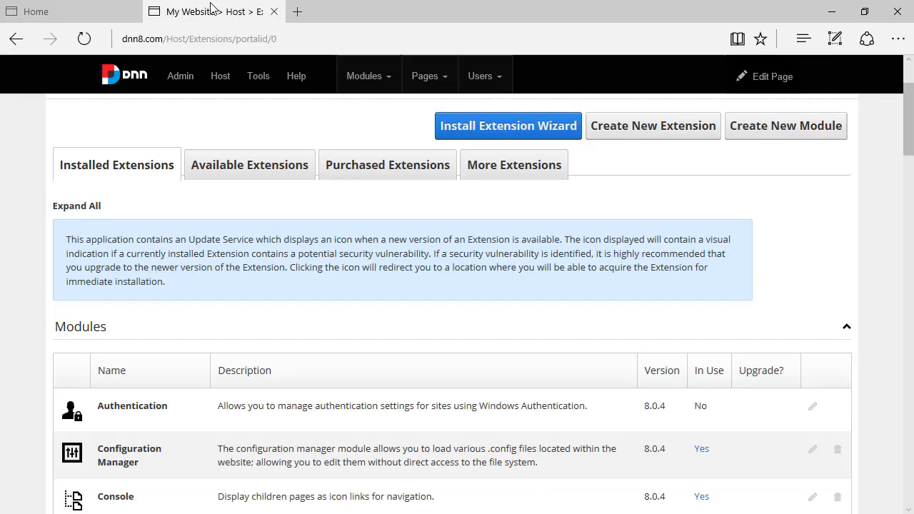
Check Available Extensions (Facebook, Google, Live authentication), then return to installed Modules
click(249, 164)
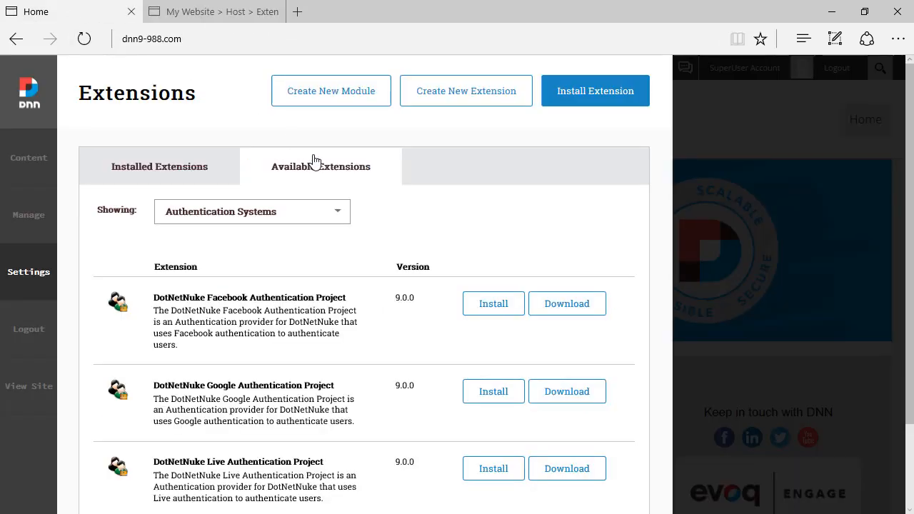
click(251, 211)
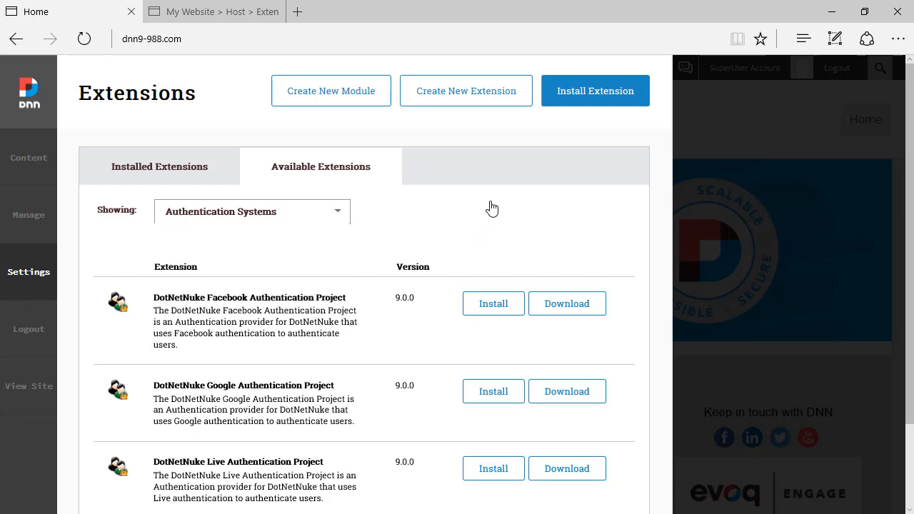
click(159, 166)
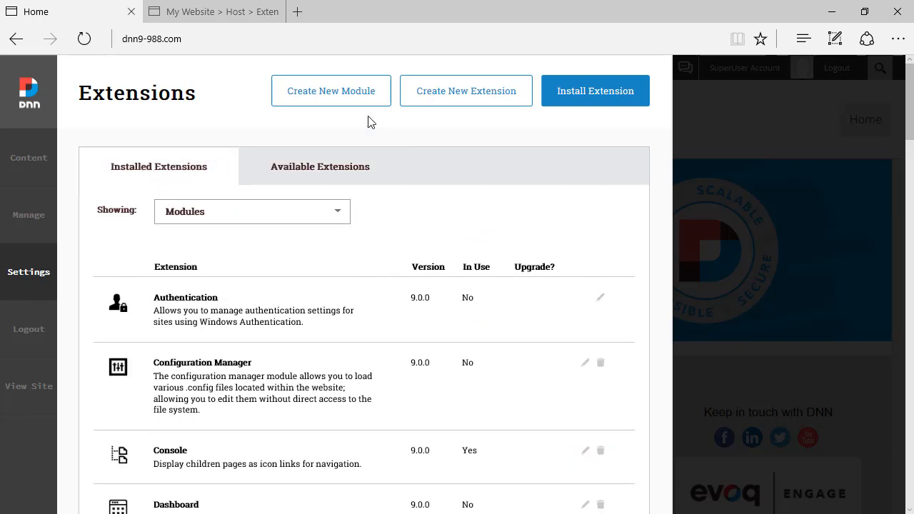
mouse_move(330, 90)
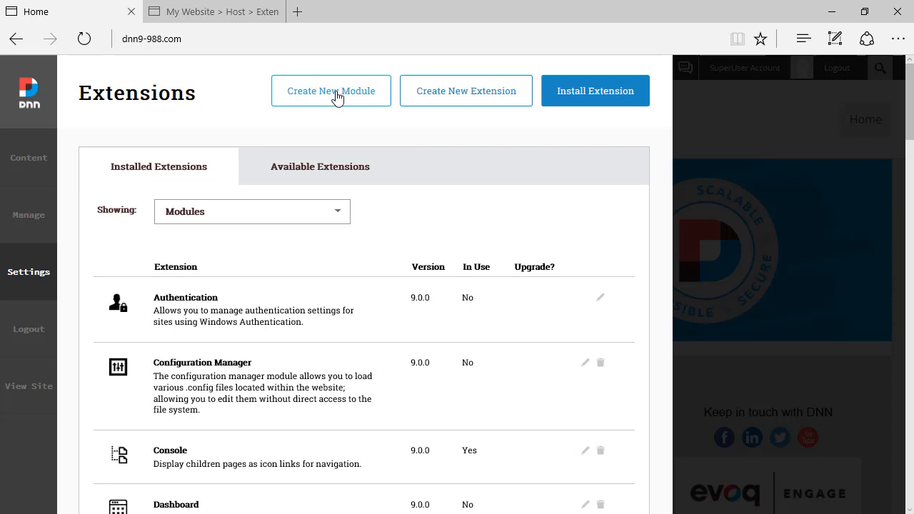
mouse_move(596, 91)
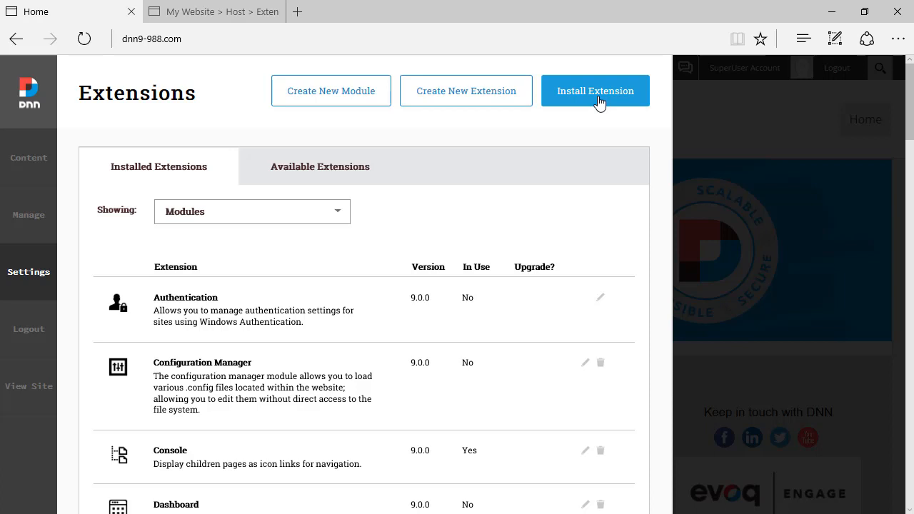
mouse_move(596, 95)
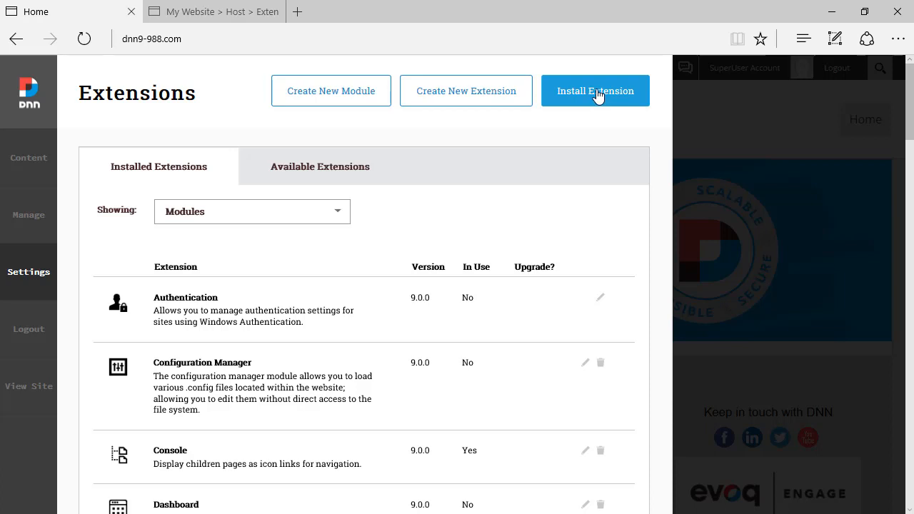
Upload DotNetNuke.Modules.Feedback_06.05.01_Install.zip from Downloads in the Install Extension wizard
click(595, 91)
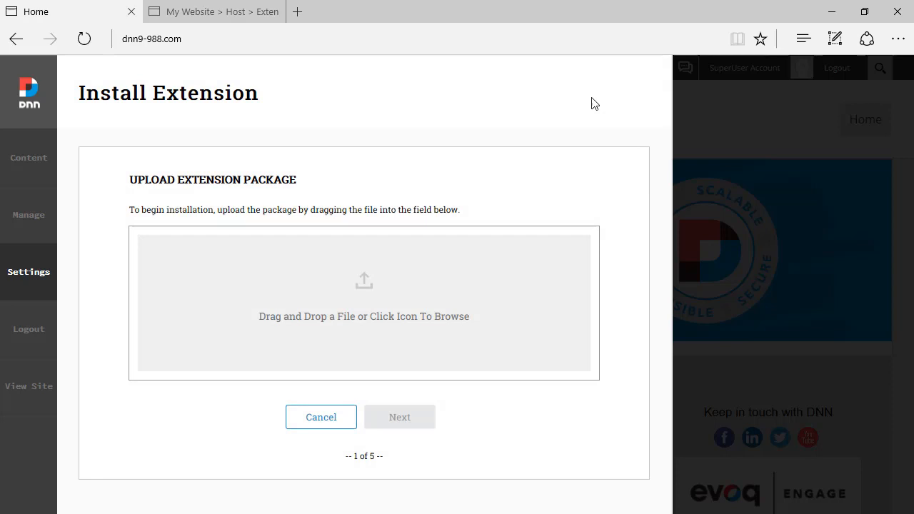
mouse_move(363, 303)
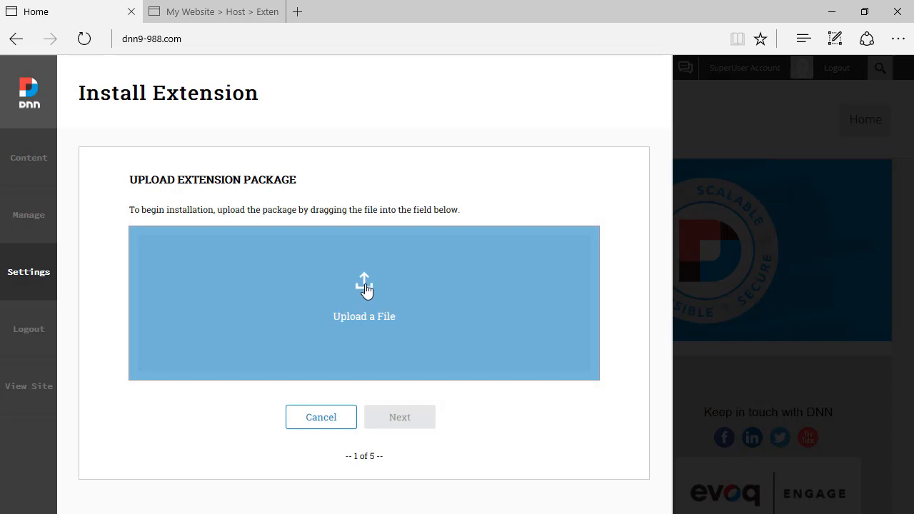
click(364, 302)
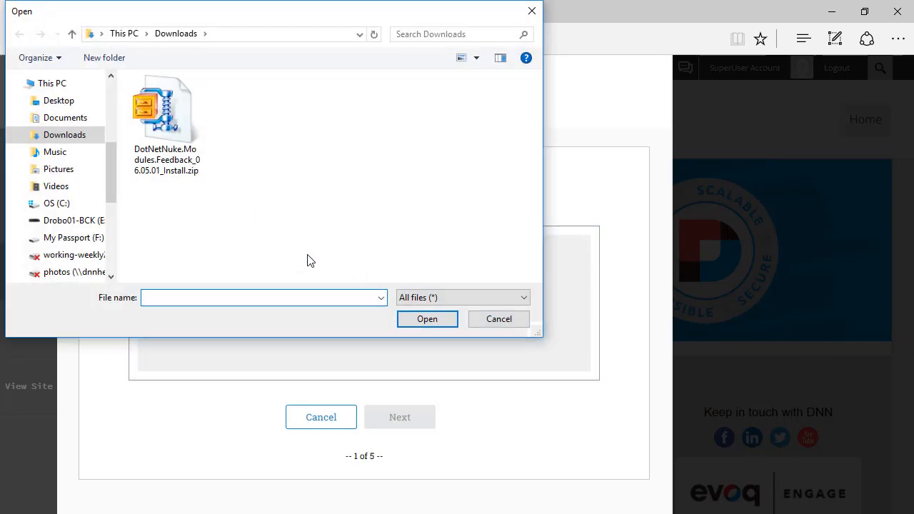
mouse_move(204, 192)
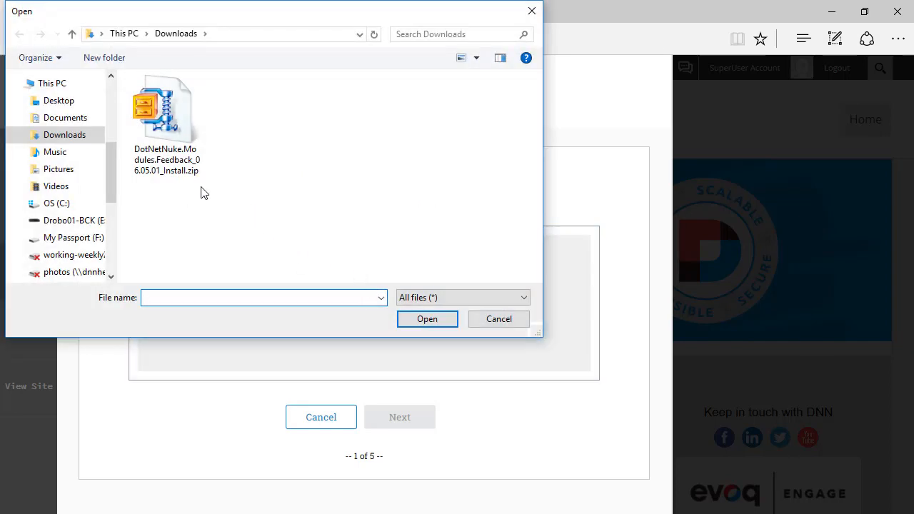
click(167, 110)
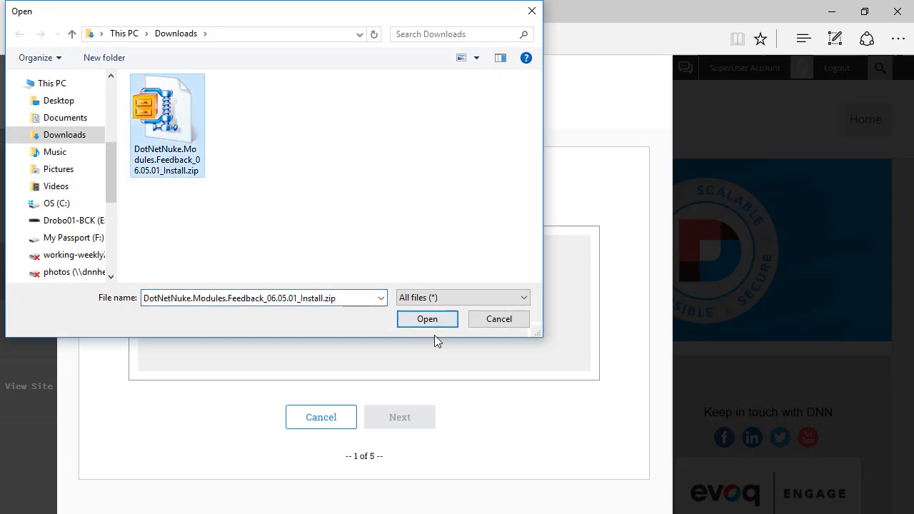
click(427, 318)
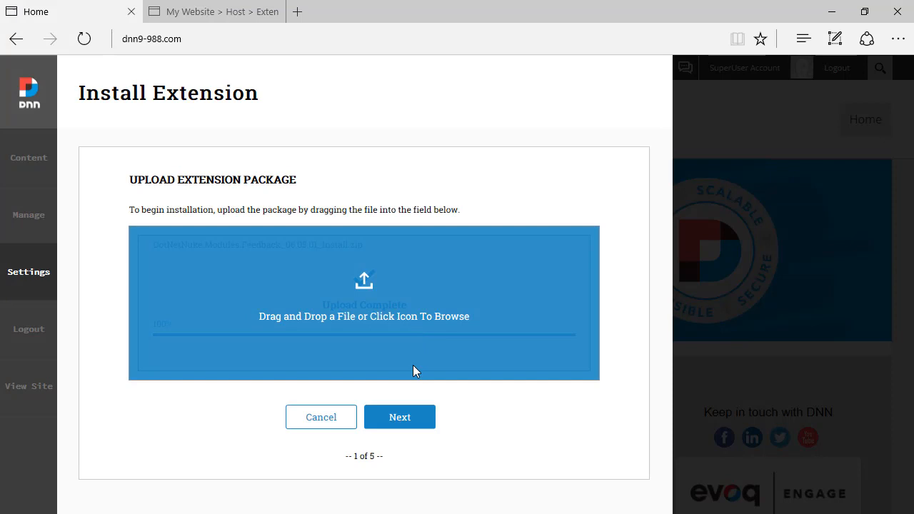
Step through the package information and release notes, then accept the Feedback license
click(400, 416)
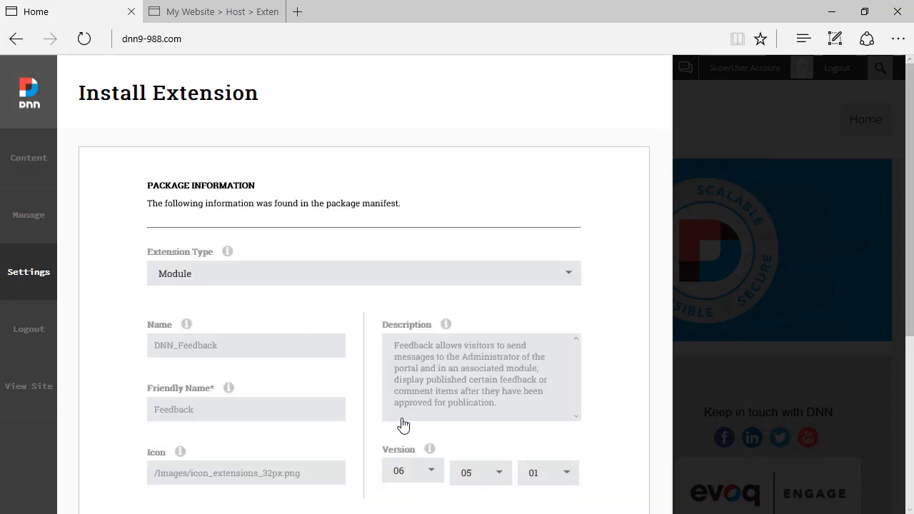
scroll(down, 3)
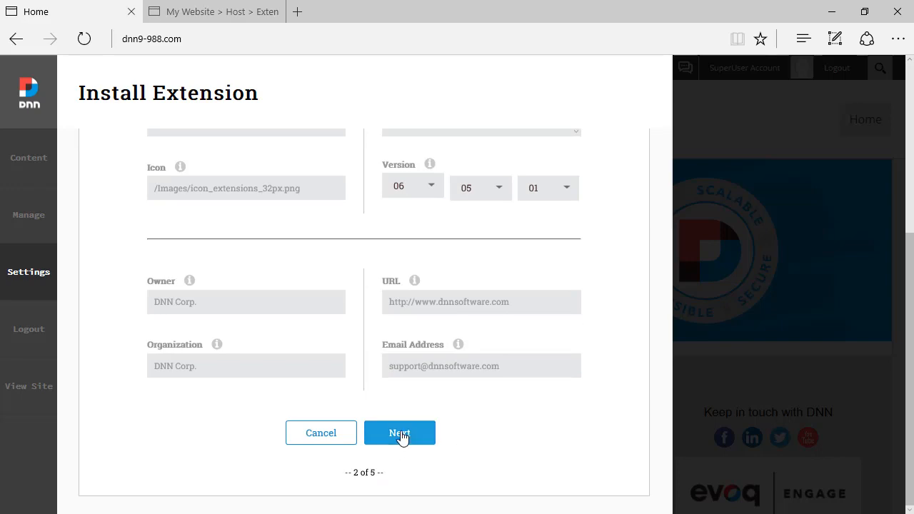
click(399, 432)
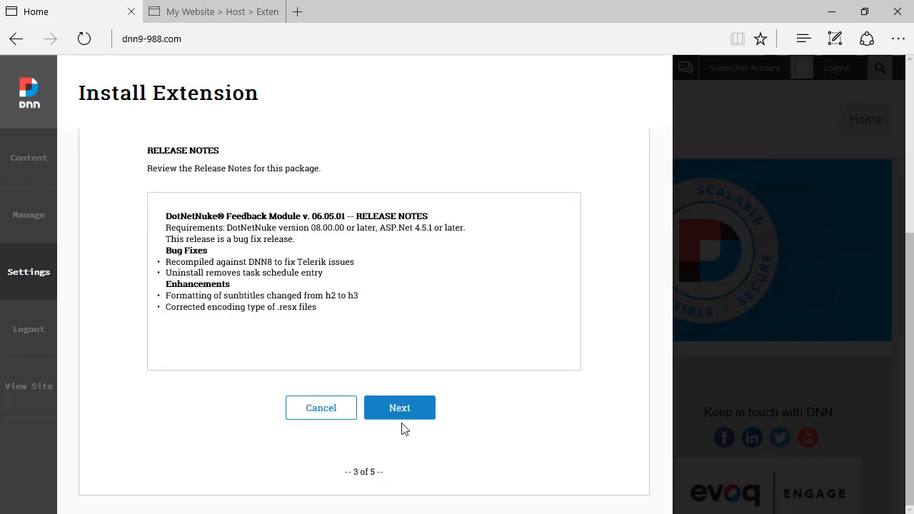
click(399, 407)
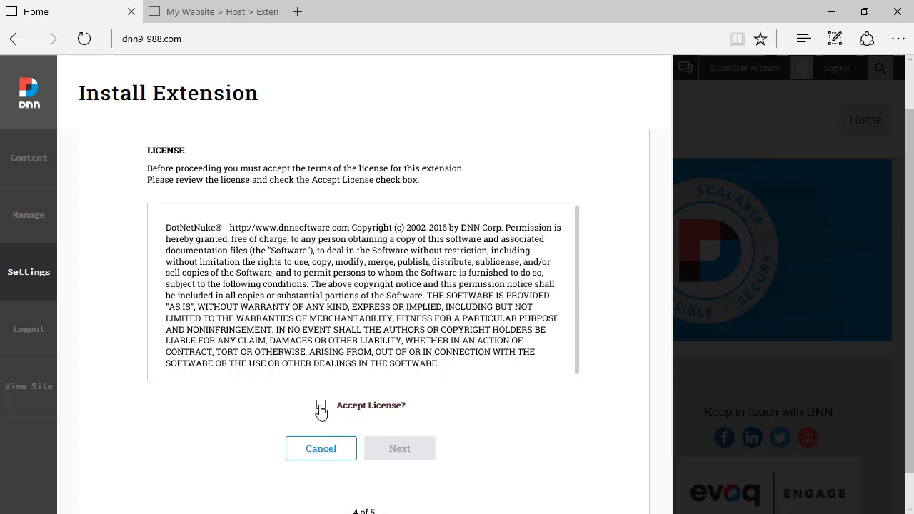
click(321, 405)
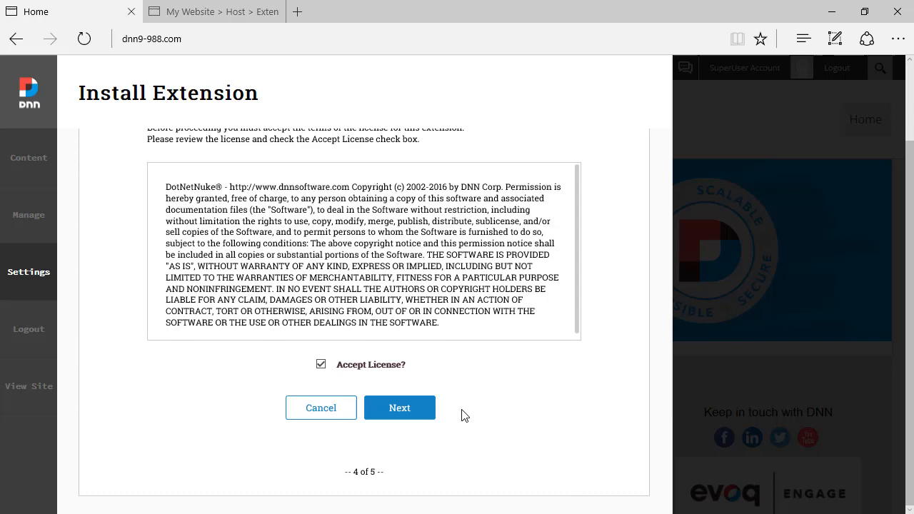
Install the Feedback package, review the installation report, and finish the wizard
click(399, 407)
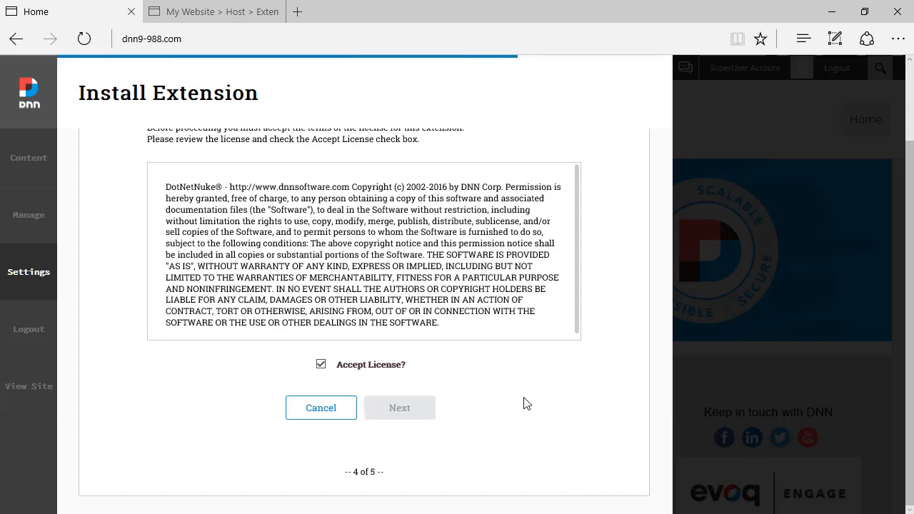
click(399, 407)
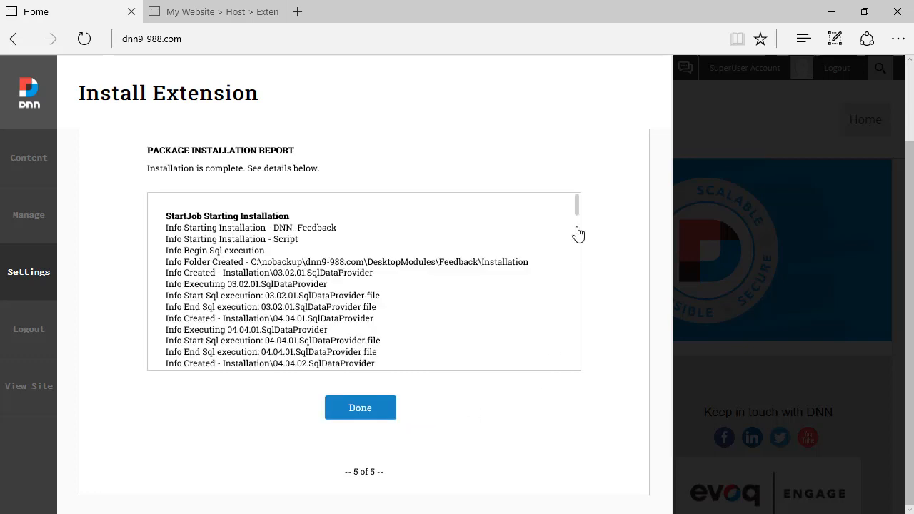
scroll(down, 3)
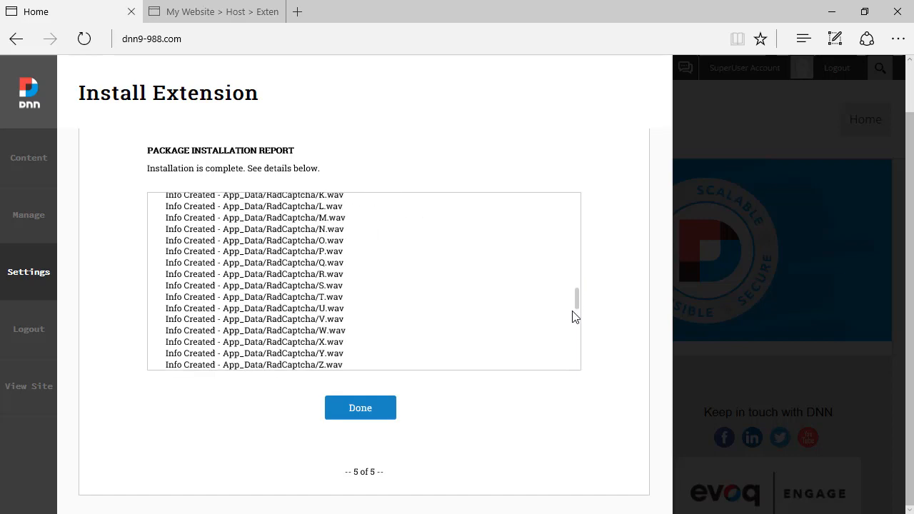
scroll(down, 3)
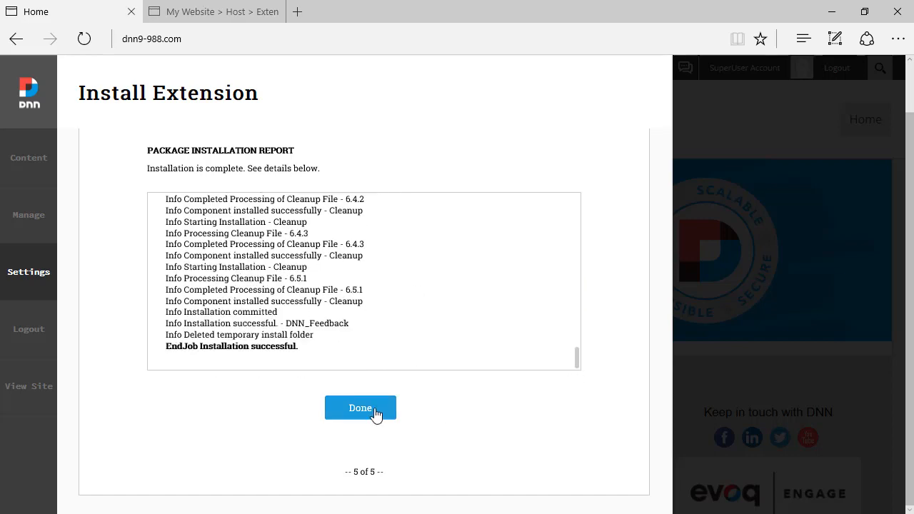
click(360, 408)
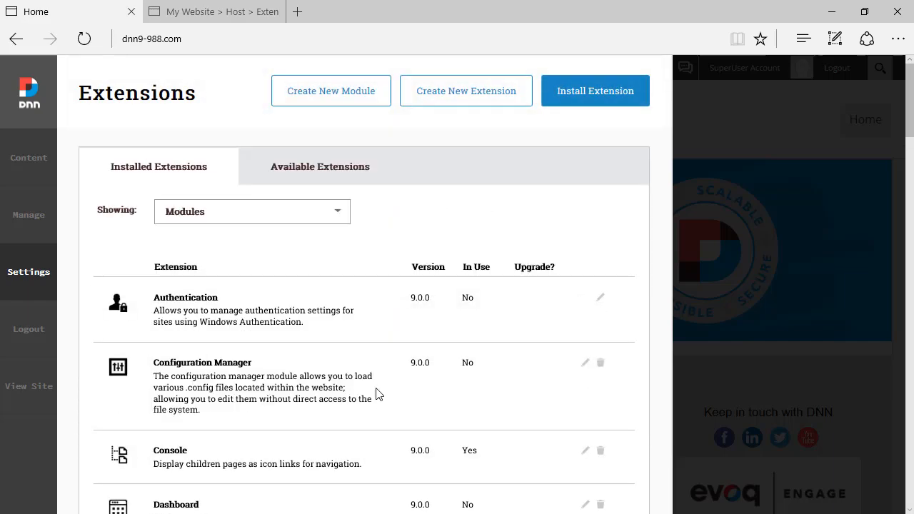
Find Feedback 6.5.1 (not in use) in the installed modules, then open the Showing dropdown
scroll(down, 3)
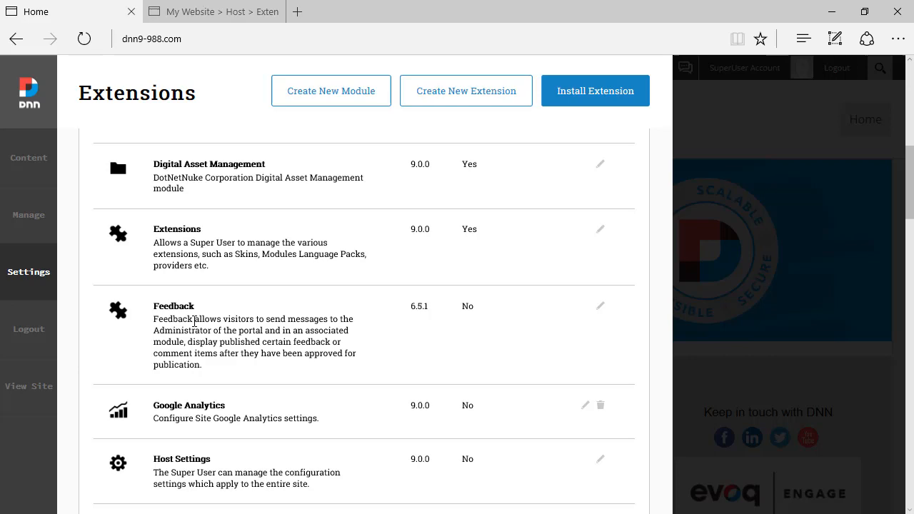
mouse_move(349, 386)
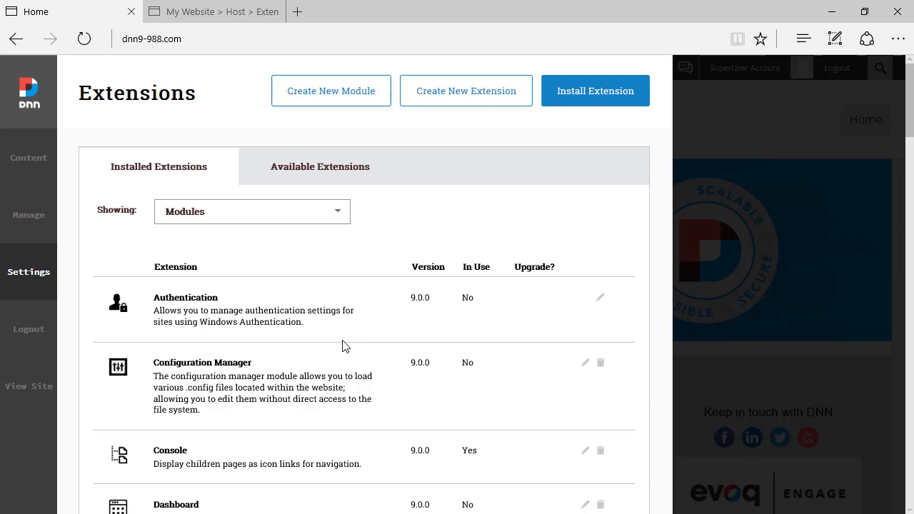
click(252, 211)
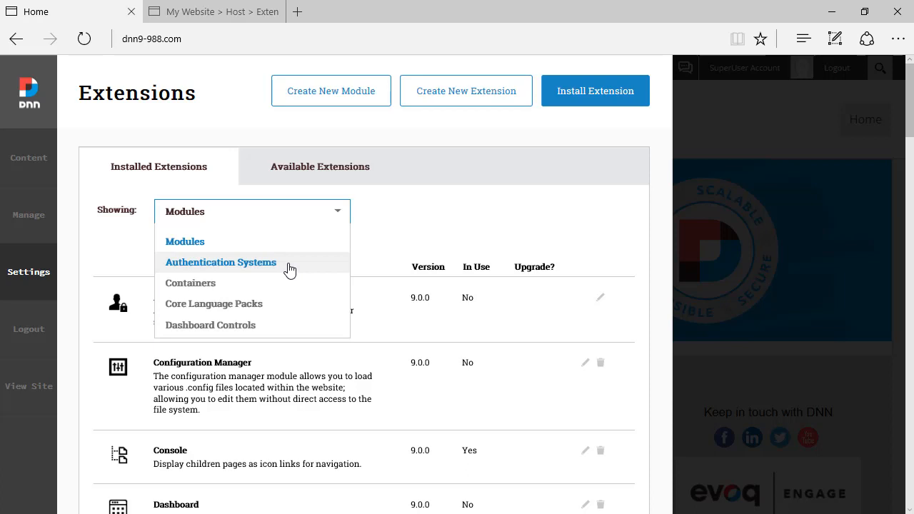
mouse_move(442, 239)
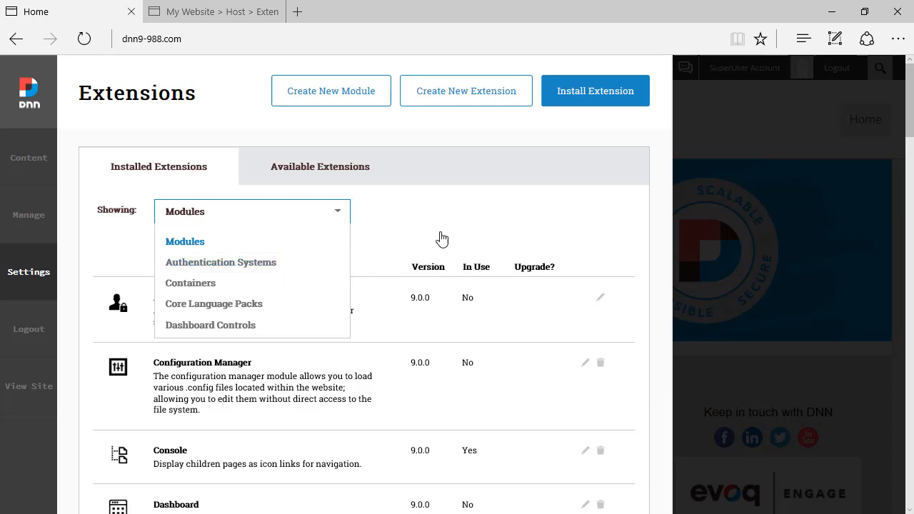